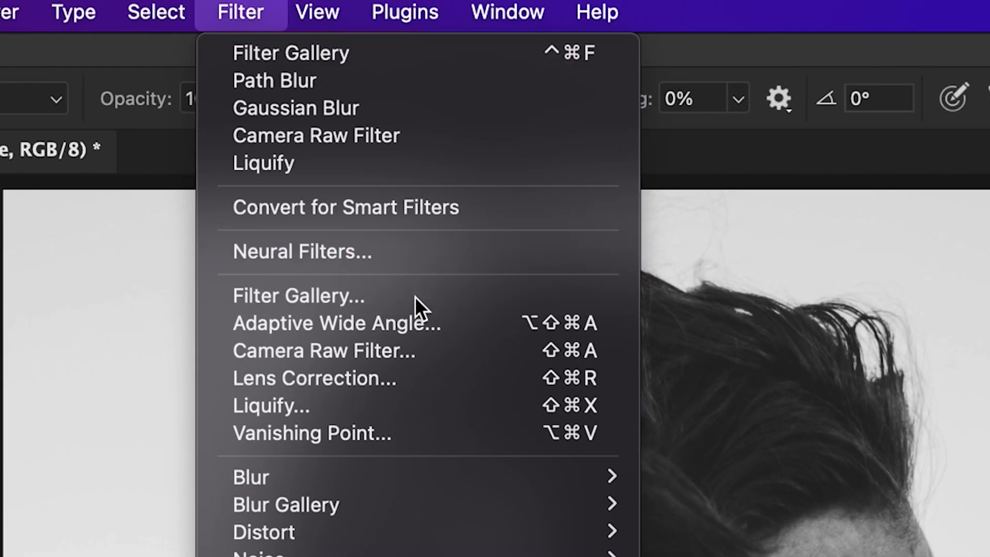
Step: Dismiss the Filter Gallery unapplied, then convert the Image layer into a smart object
left_click(298, 295)
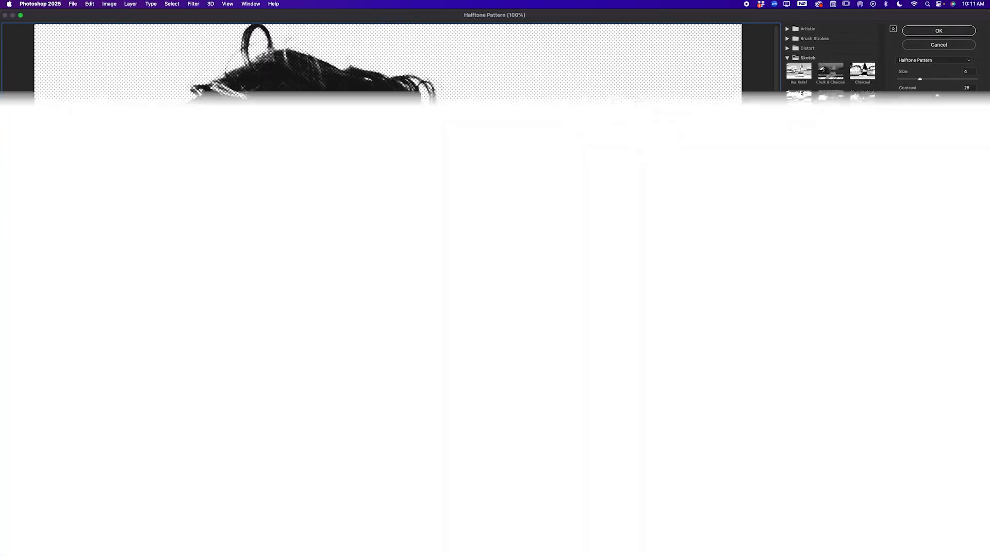
left_click(938, 45)
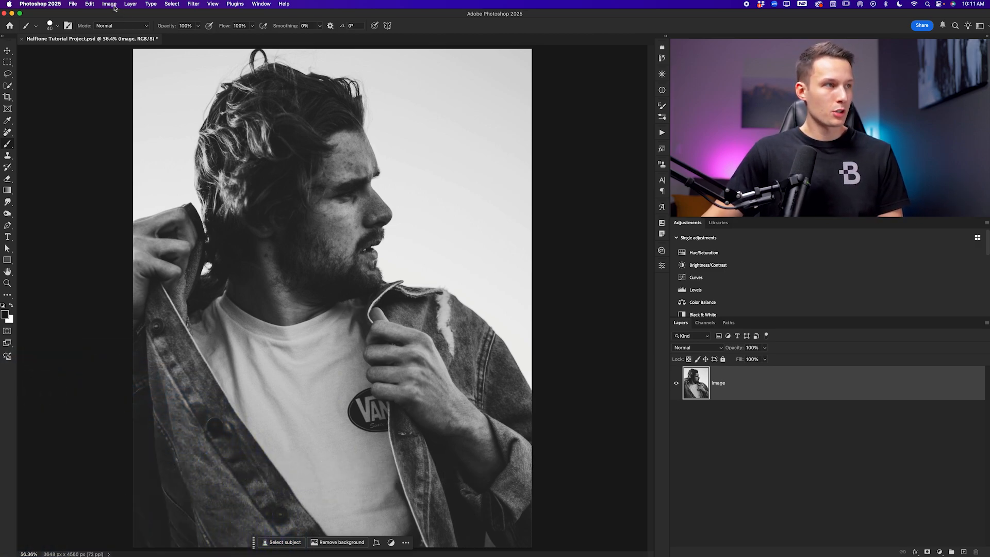
left_click(109, 3)
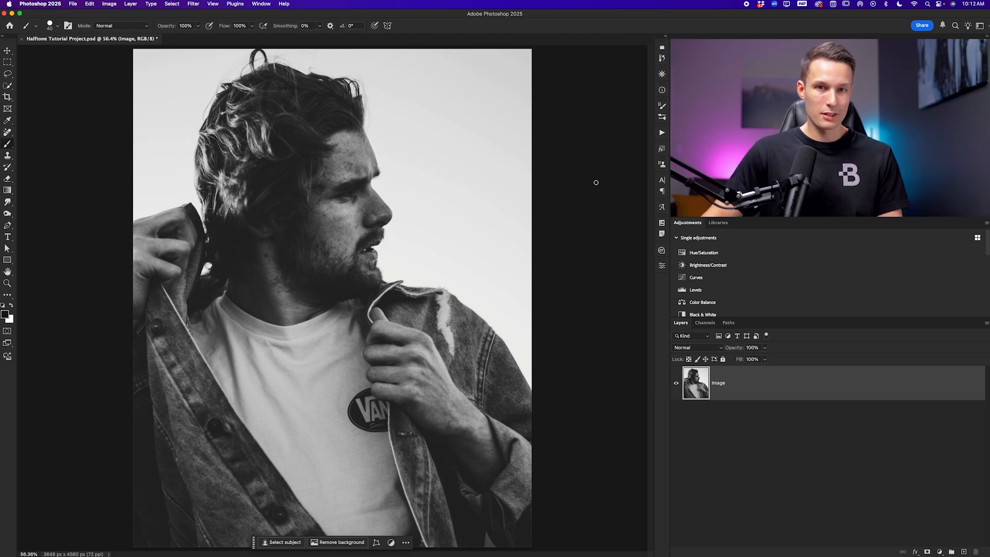
right_click(717, 382)
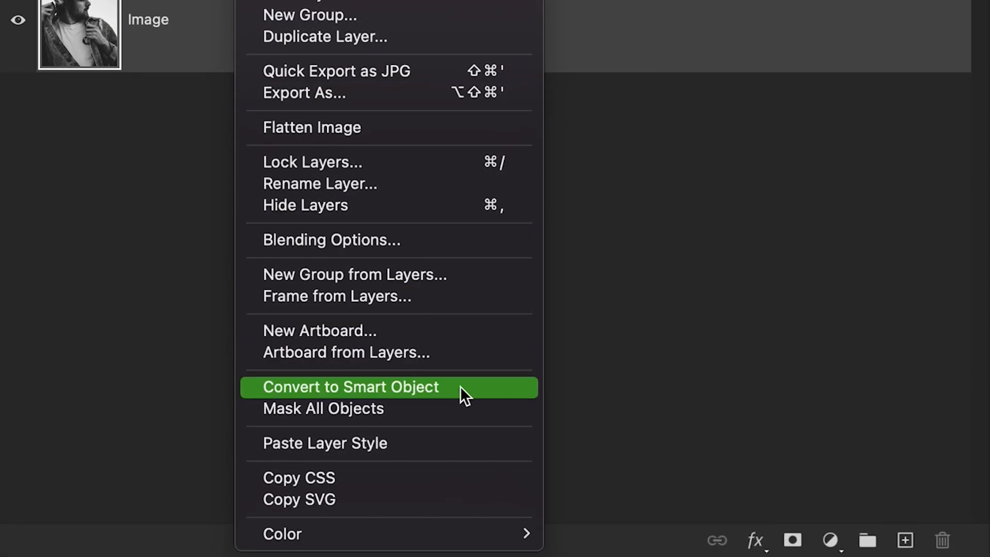
left_click(351, 387)
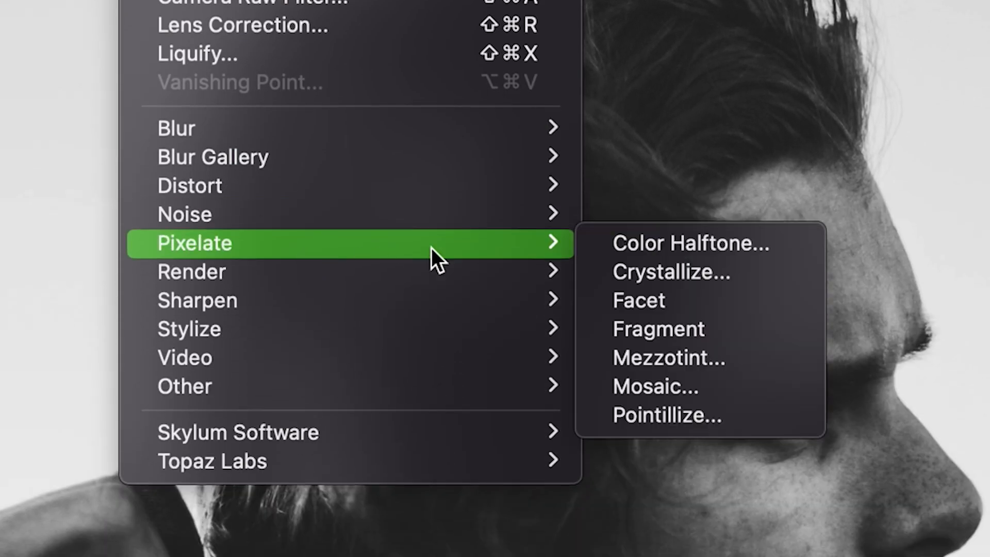
Step: Apply Color Halftone to the portrait with Max. Radius 10 and channel angles of 20
left_click(690, 243)
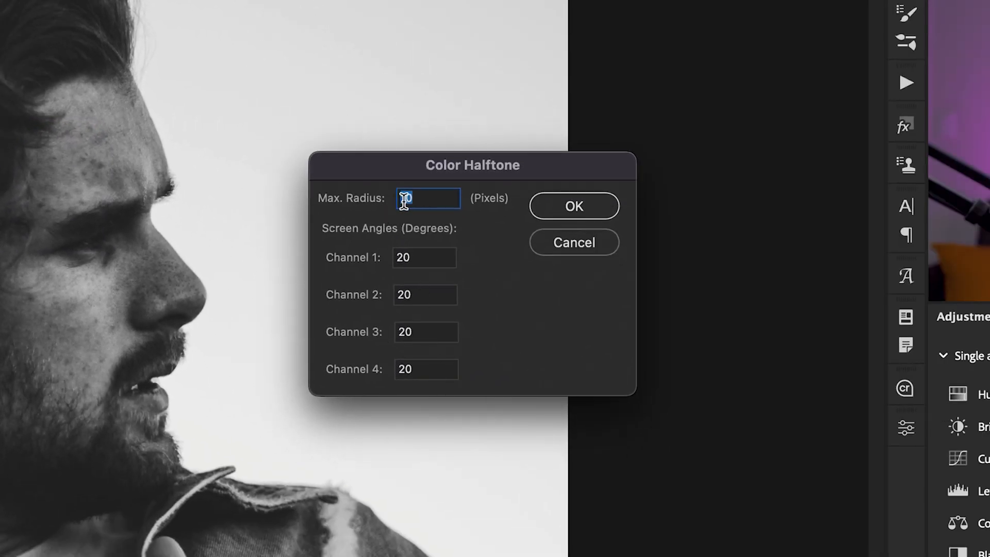
type("10")
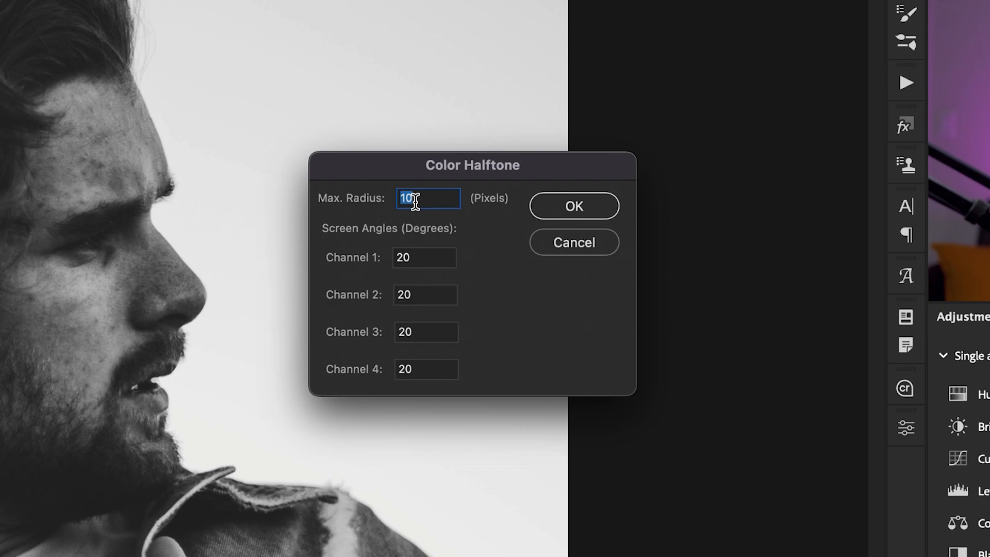
mouse_move(453, 198)
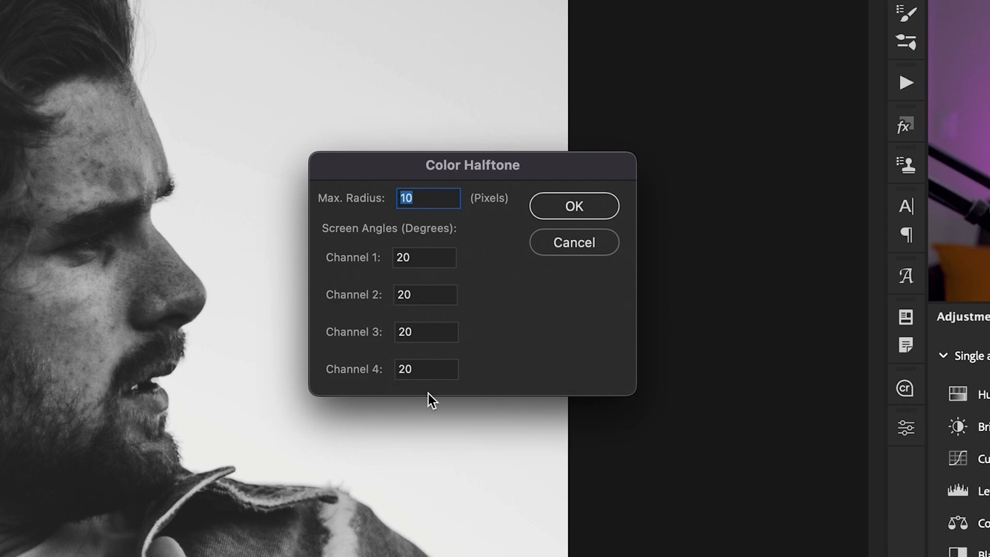
left_click(424, 256)
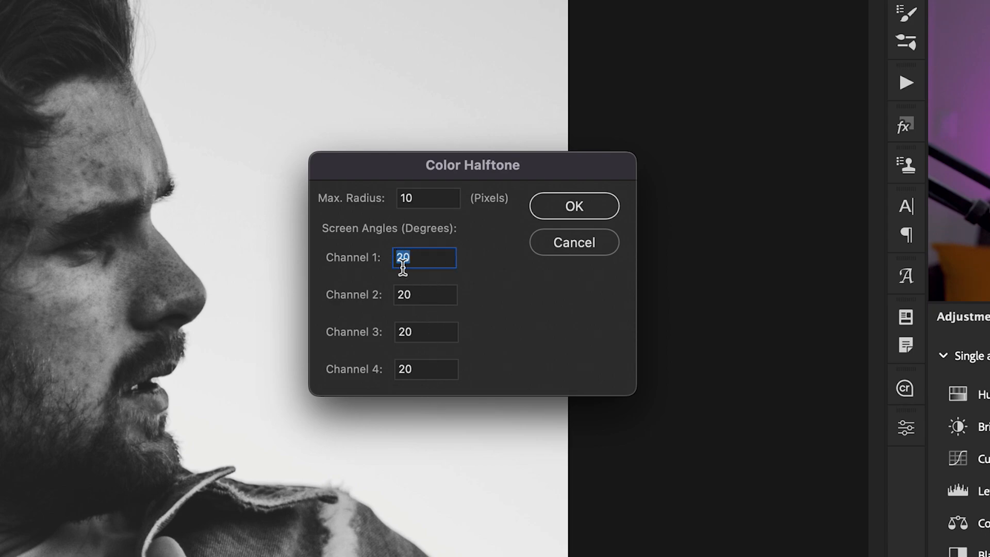
left_click(426, 332)
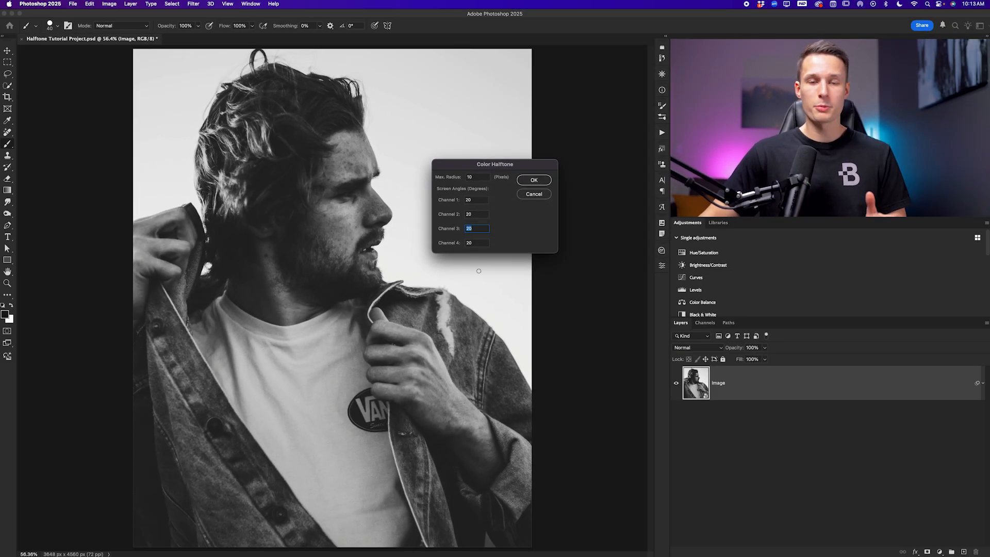
mouse_move(537, 180)
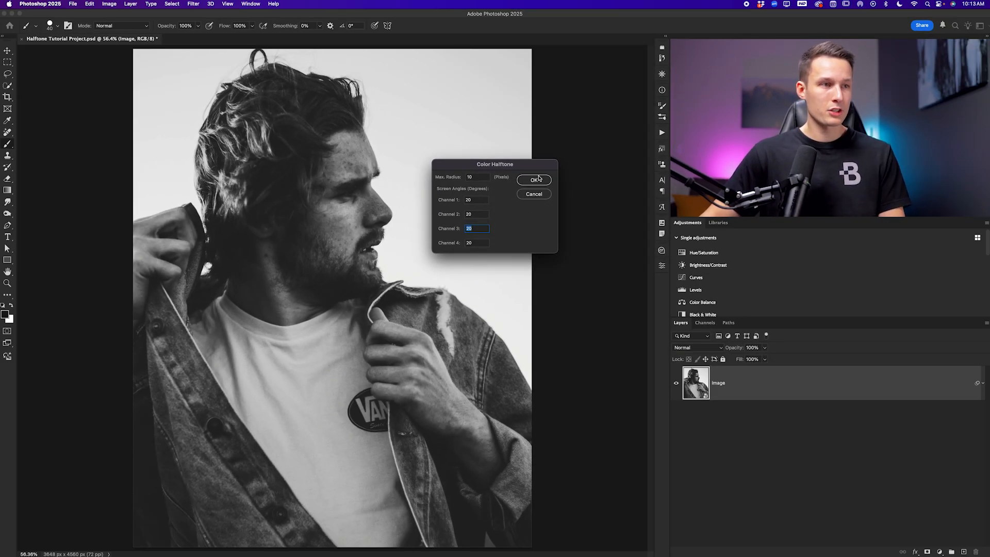
left_click(534, 180)
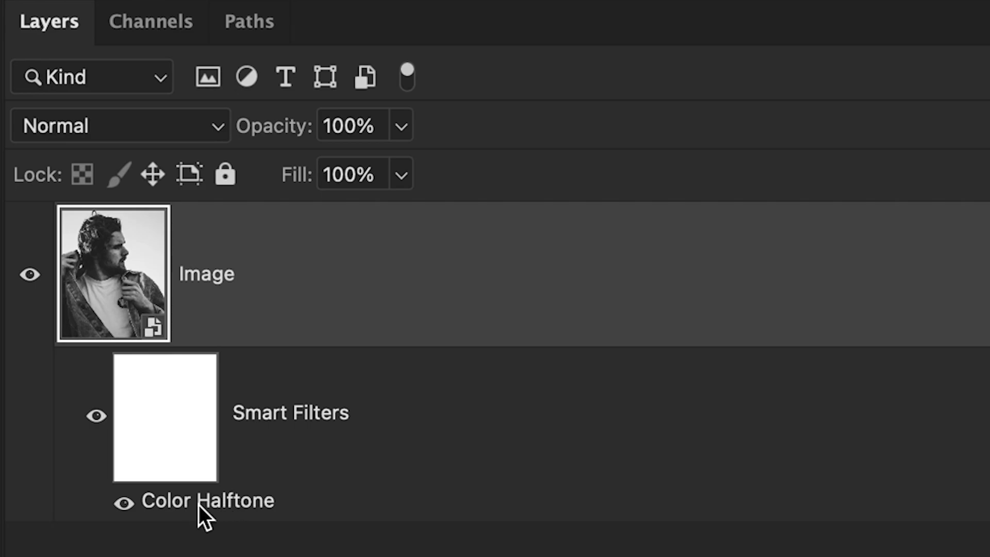
Step: Reopen the Color Halftone smart filter, confirm revised settings, and undo twice to compare
double_click(207, 499)
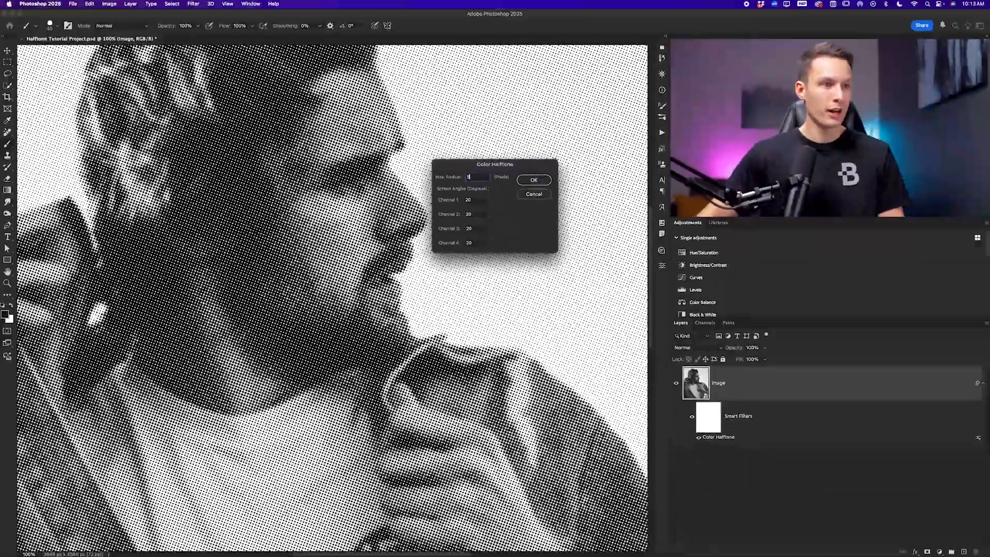
left_click(534, 180)
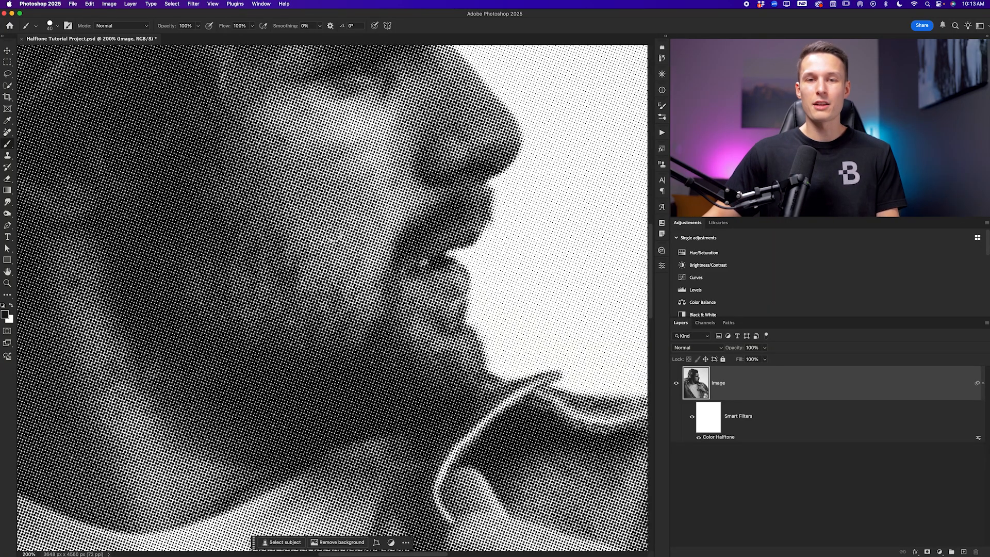
key("cmd+z")
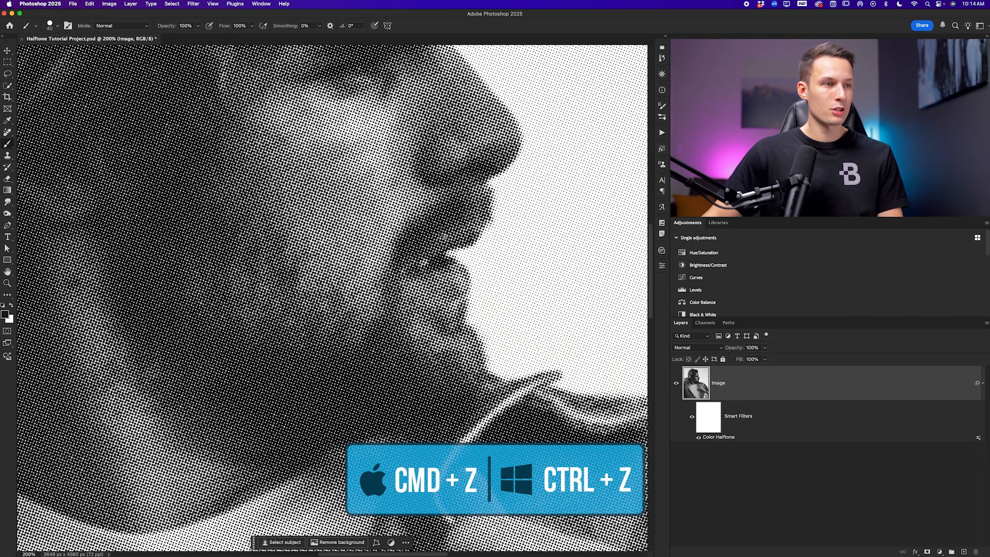
key("cmd+z")
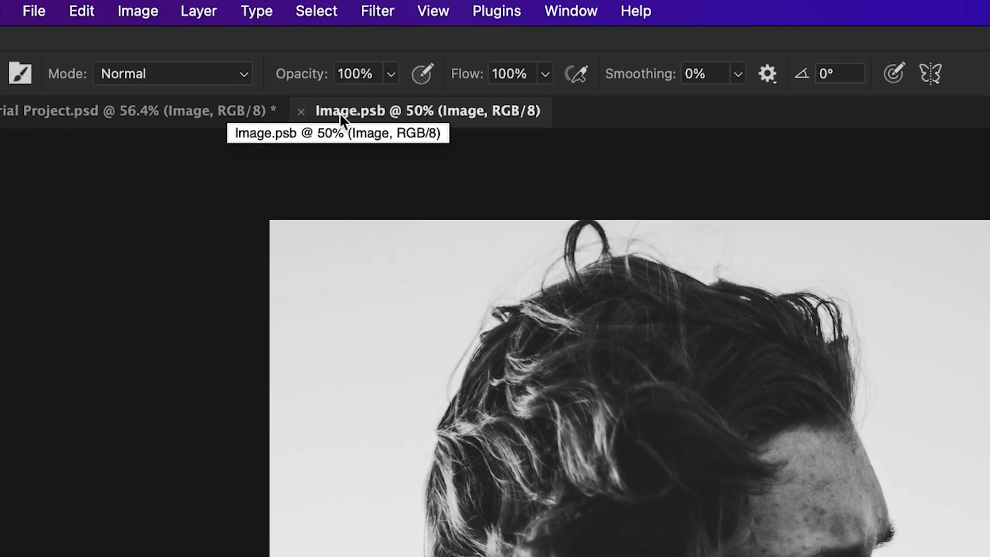
Step: Boost contrast with Levels in the Image.psb contents and save the smart object
left_click(119, 208)
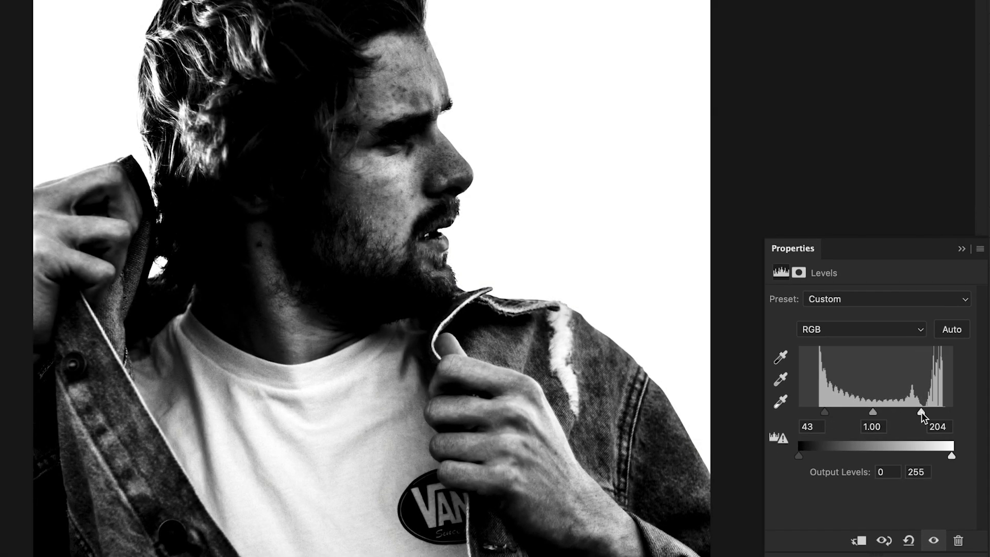
left_click_drag(920, 413, 923, 414)
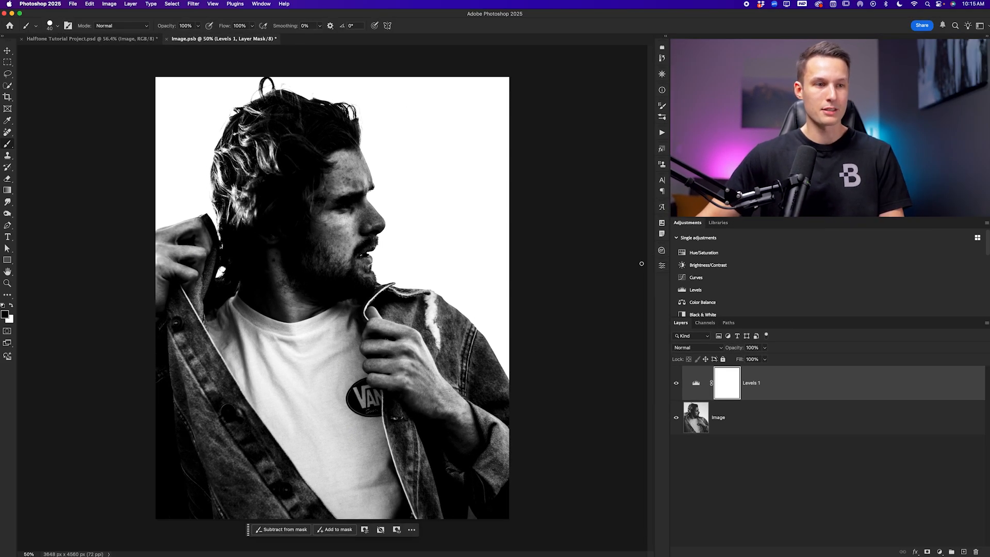
key("cmd+s")
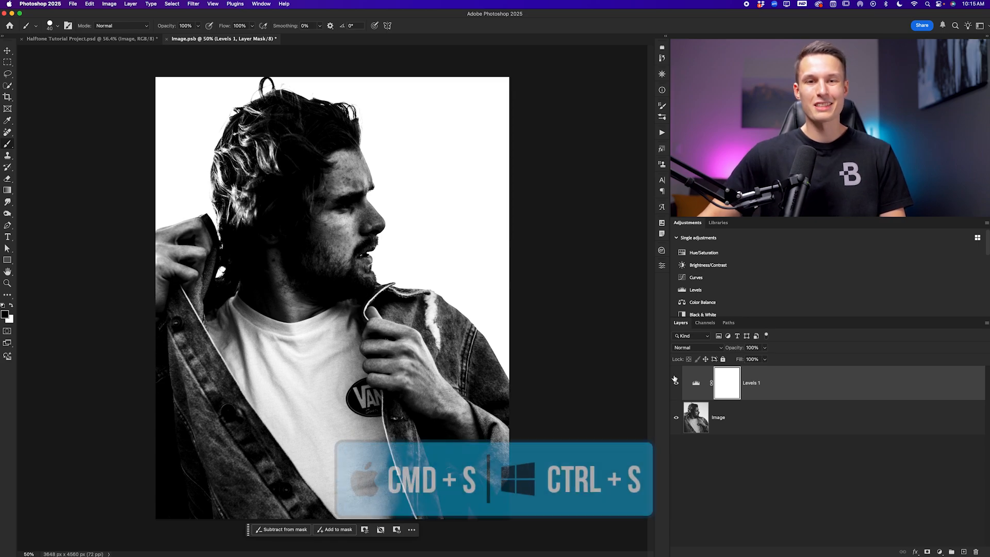
key("cmd+s")
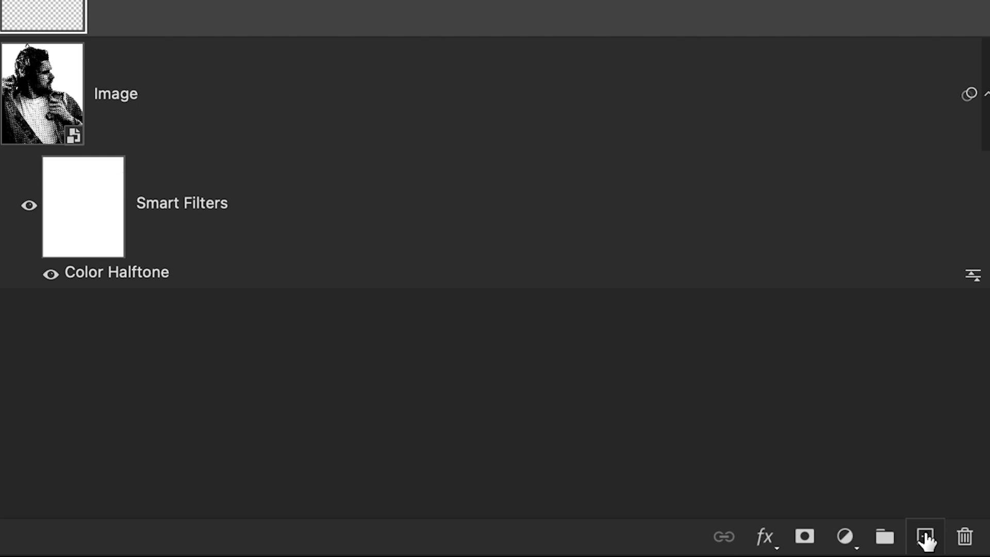
Step: Add a new layer above Image and name it Noise
left_click(925, 537)
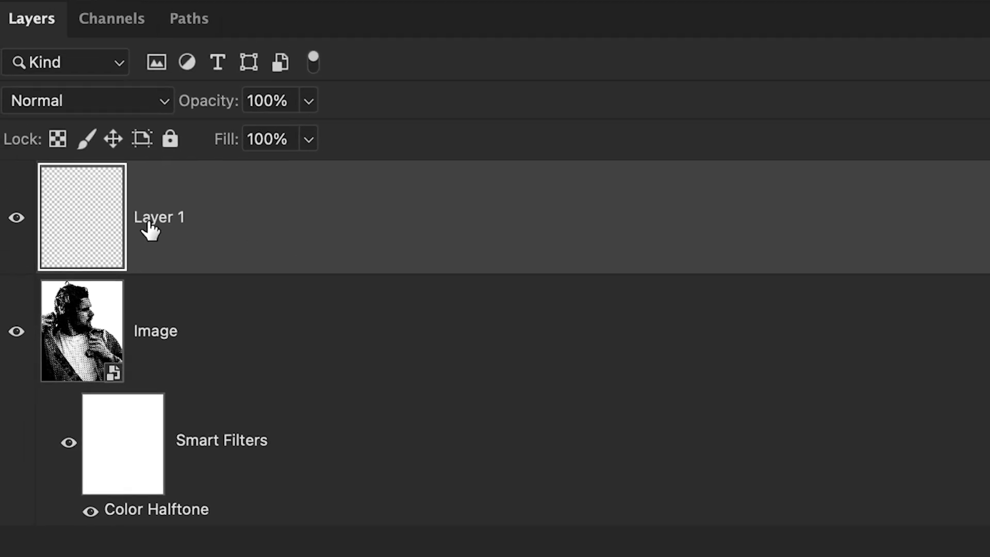
type("Noise")
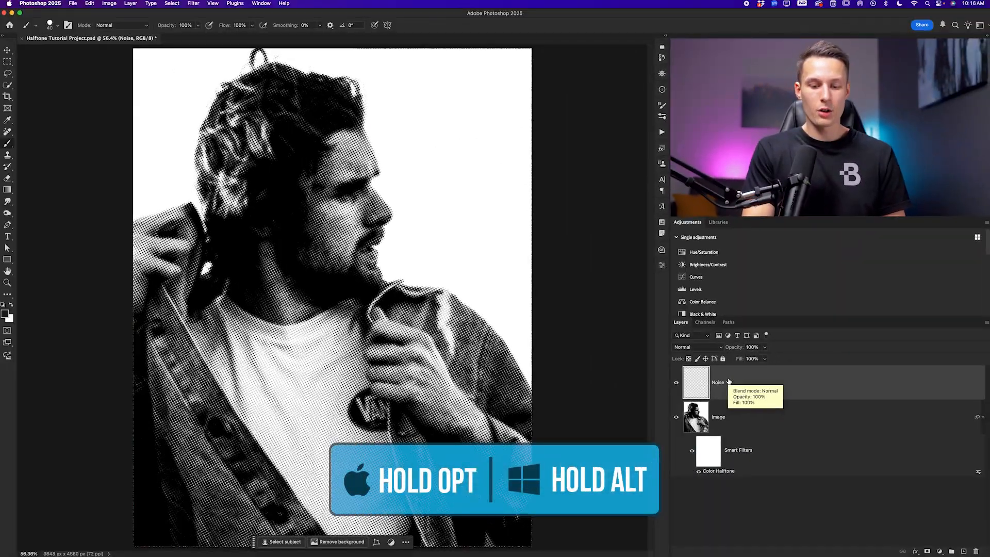
left_click(676, 382)
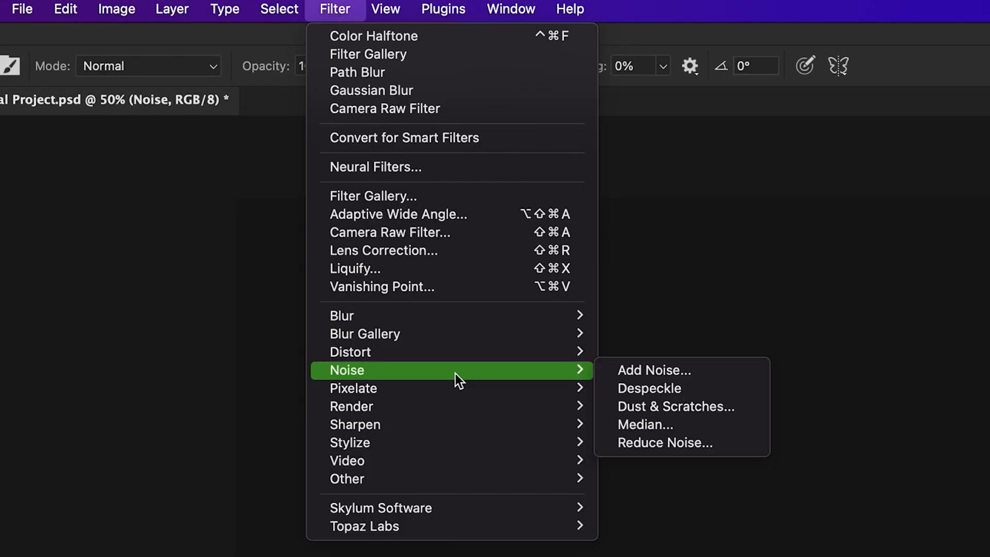
Step: Fill the Noise layer with monochromatic Gaussian noise at about 42.44%
left_click(652, 370)
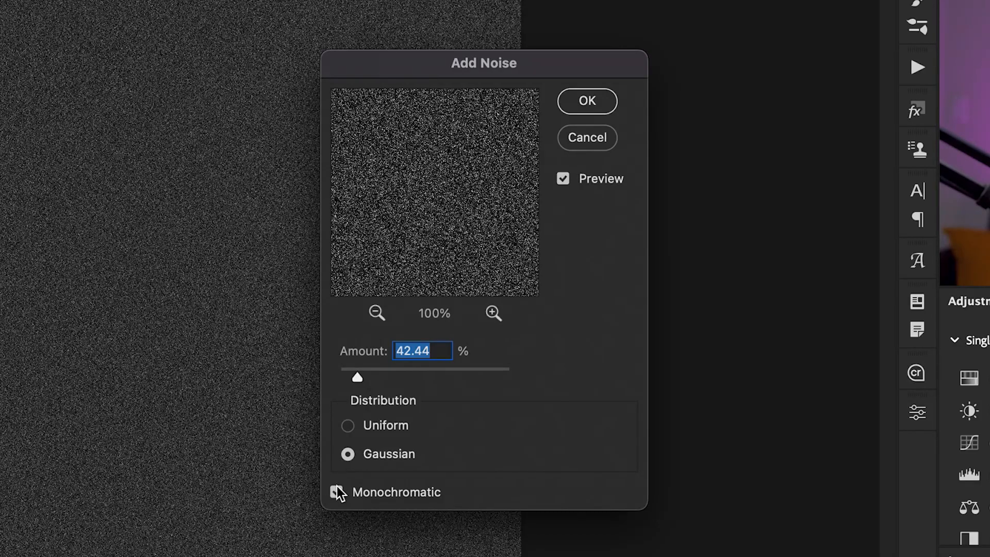
left_click(335, 492)
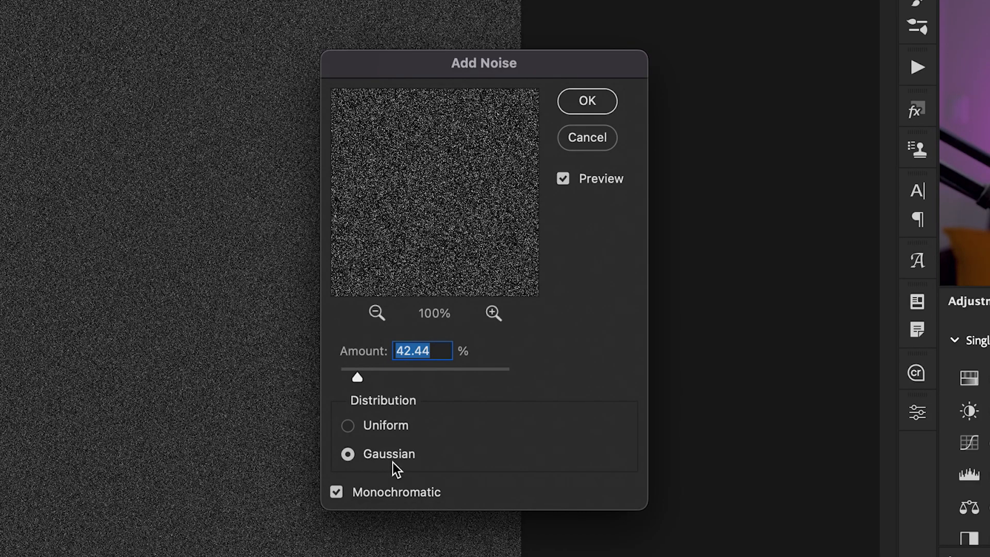
left_click_drag(356, 377, 371, 377)
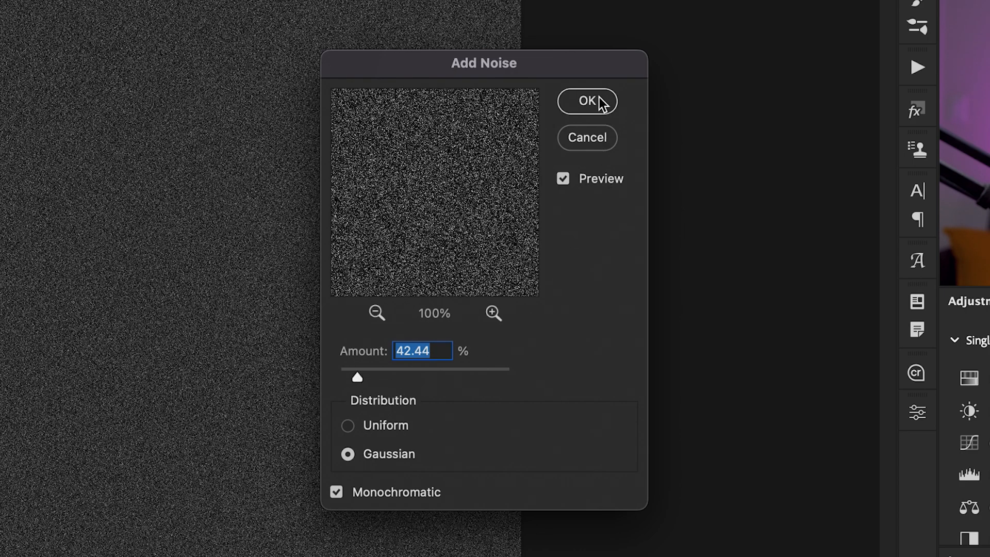
left_click(586, 101)
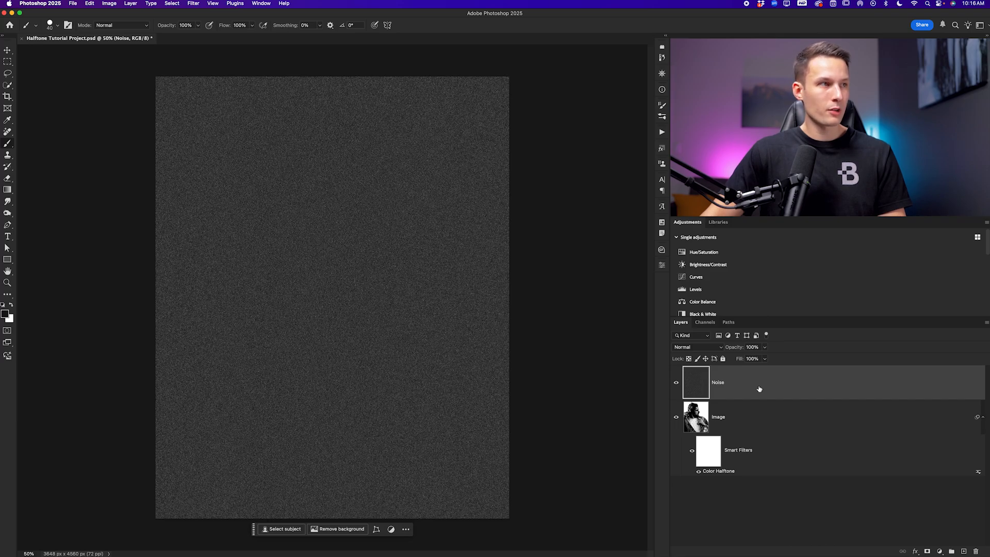
left_click(193, 3)
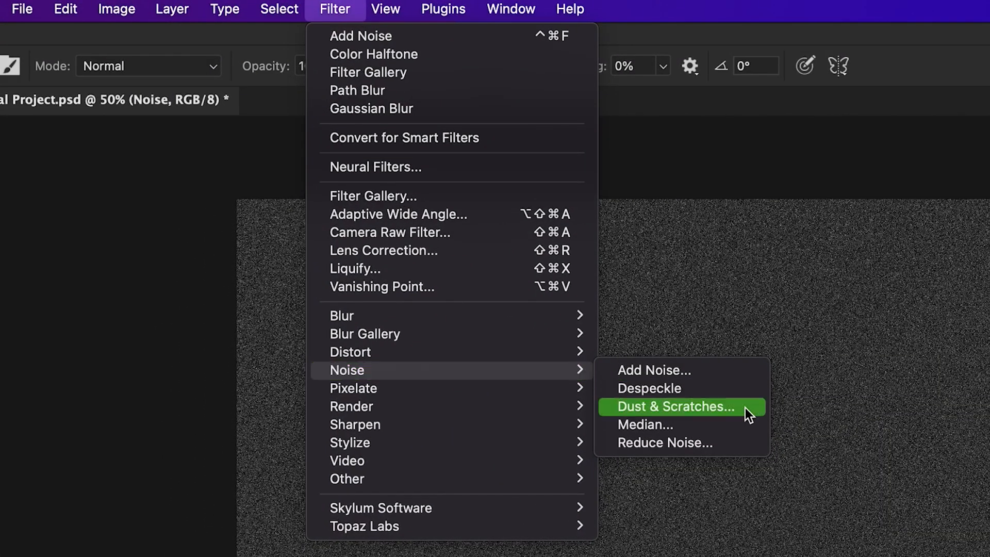
Step: Set Dust & Scratches on the noise to radius 1 pixel and threshold 73 levels
left_click(670, 406)
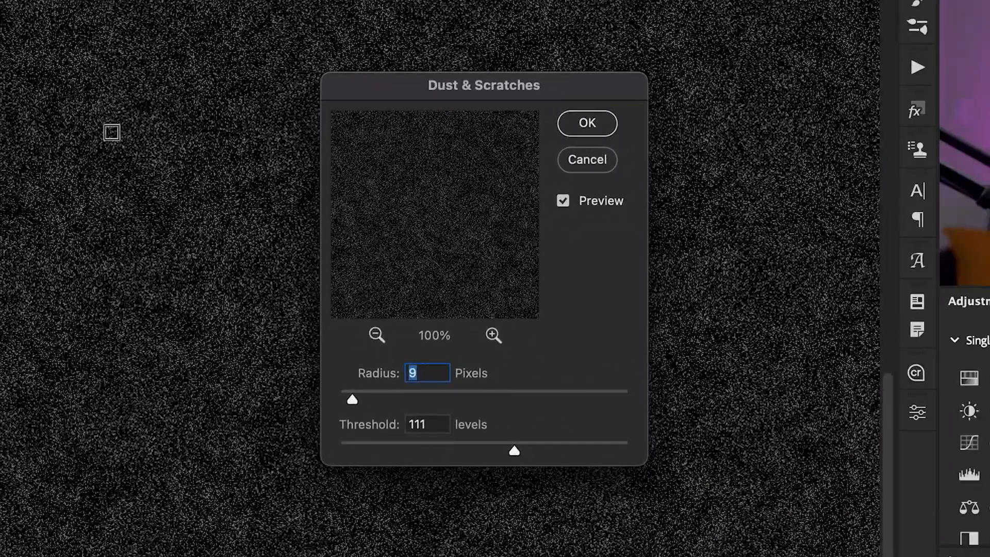
left_click_drag(514, 450, 427, 450)
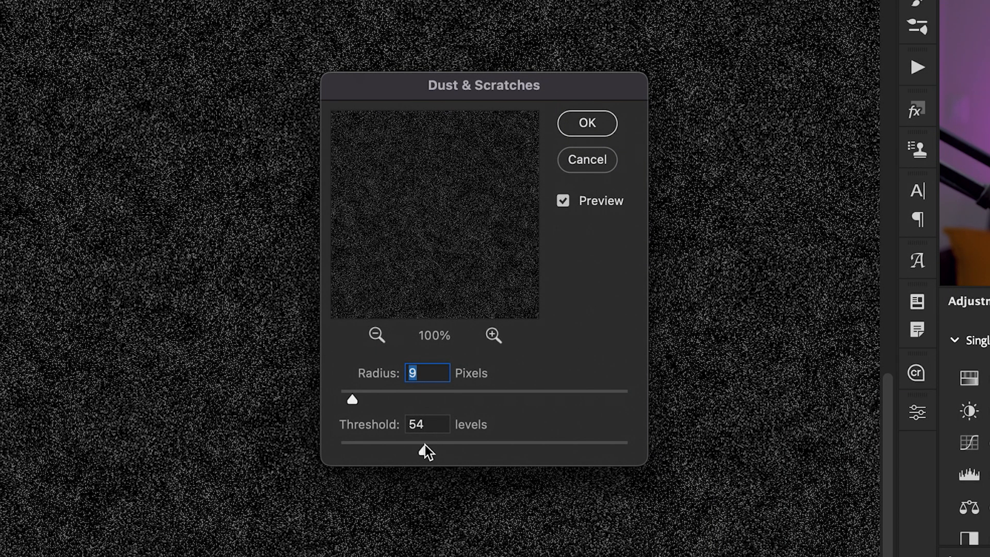
left_click_drag(352, 399, 340, 399)
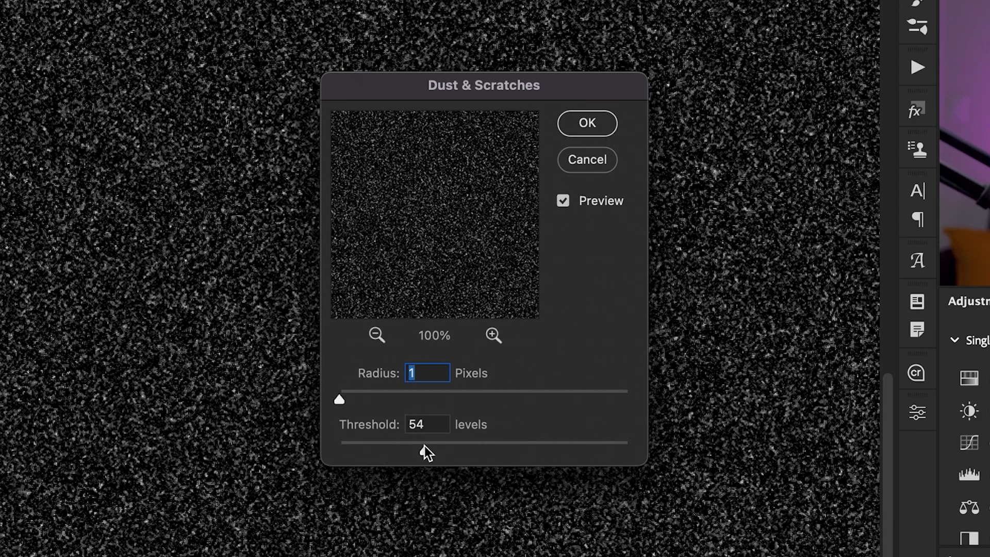
left_click(428, 424)
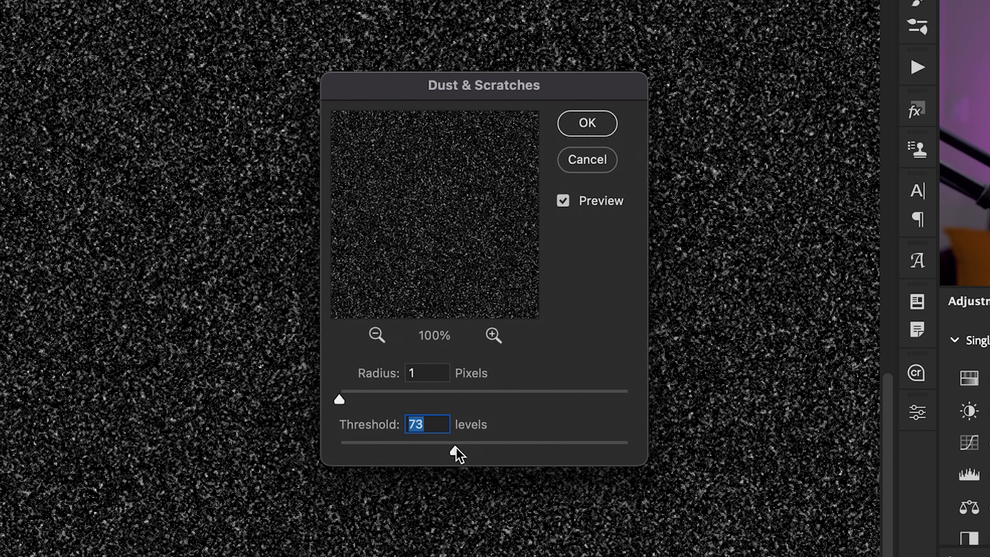
mouse_move(398, 372)
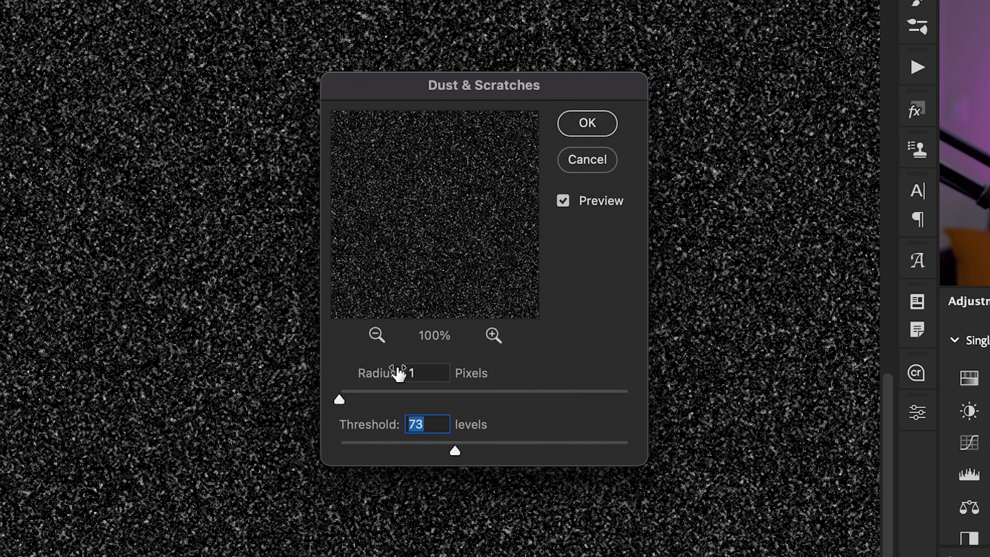
mouse_move(448, 453)
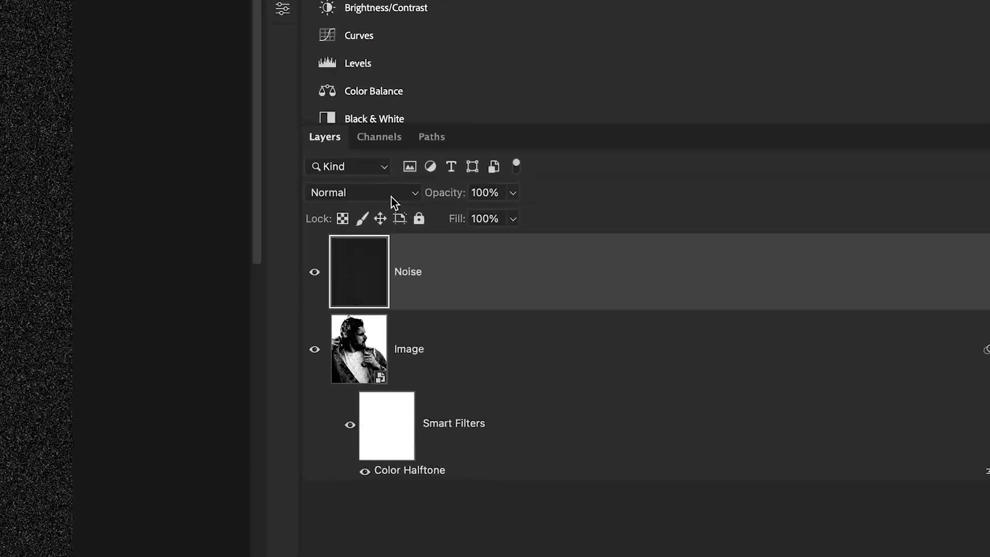
Step: Switch the Noise layer's blend mode to Screen and lower opacity to about 60%
left_click(361, 192)
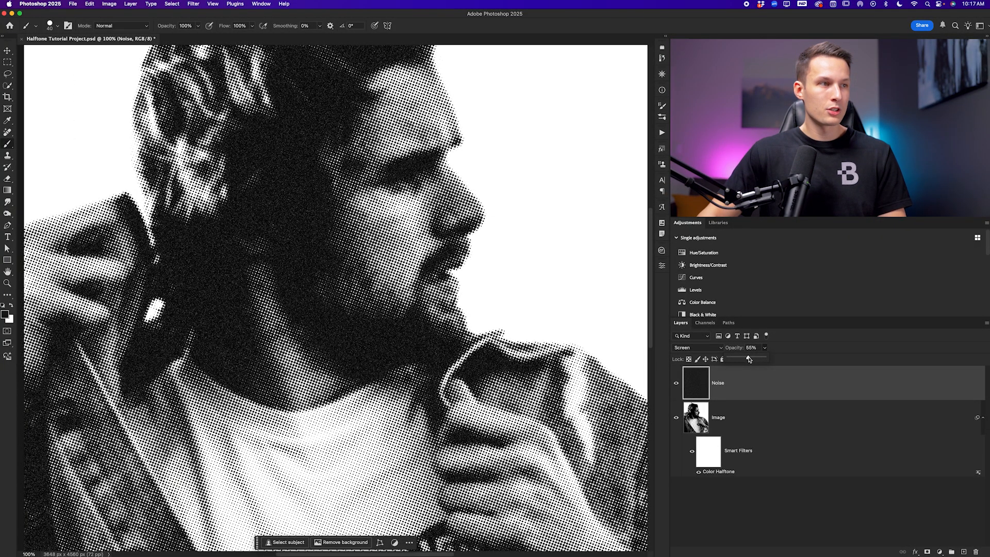
left_click_drag(745, 358, 750, 358)
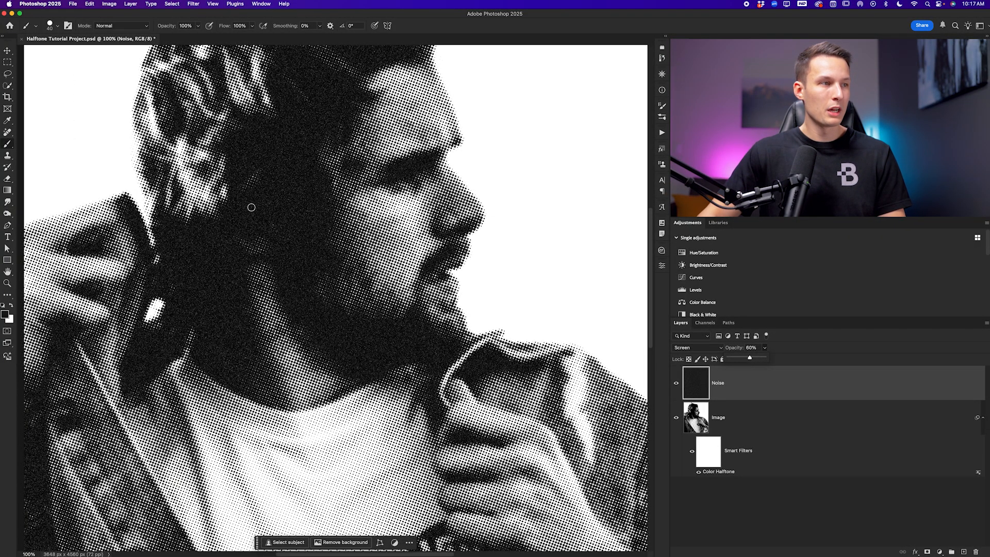